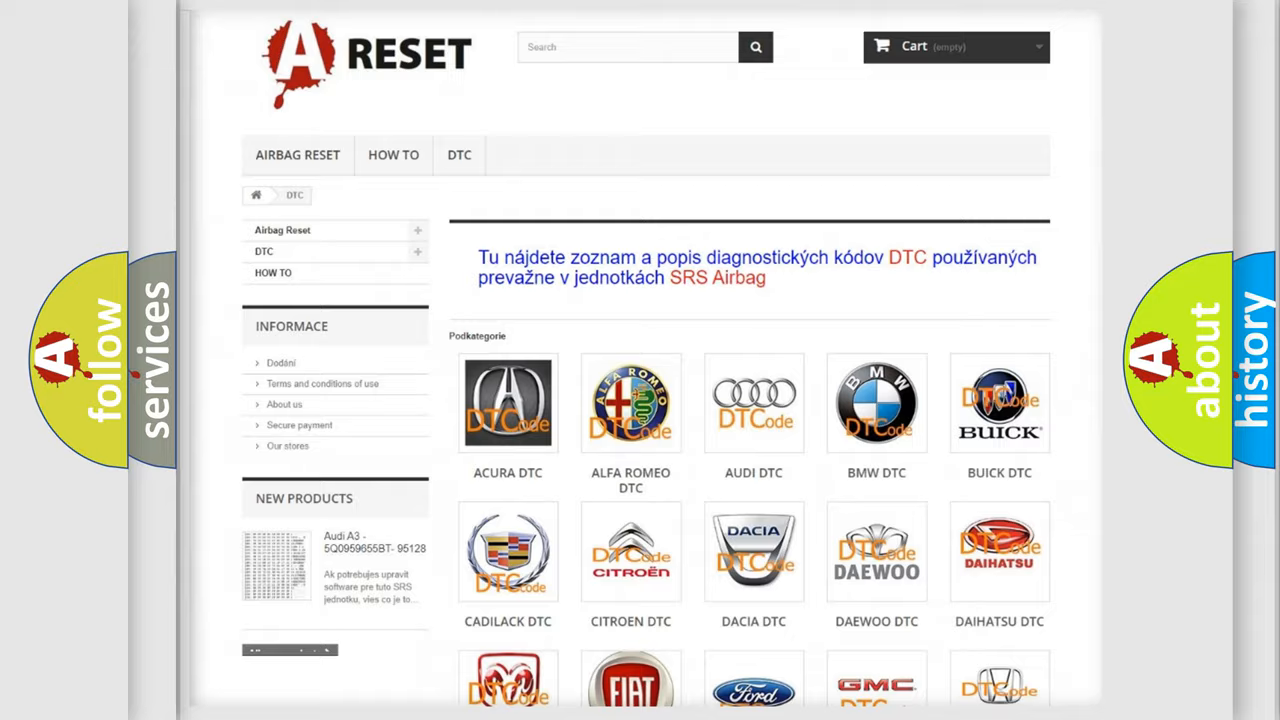
Open the Pontiac DTC page and scroll through its codes, from 14 to B129F
scroll("down", 3)
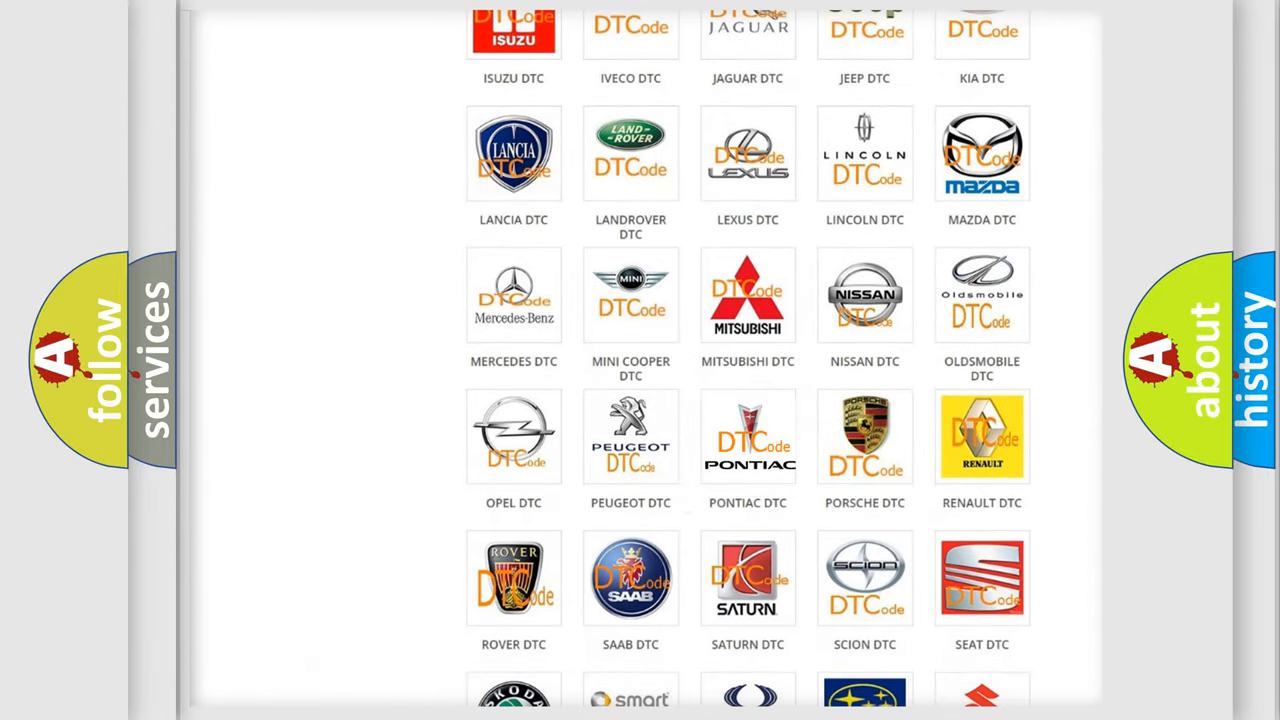
left_click(747, 437)
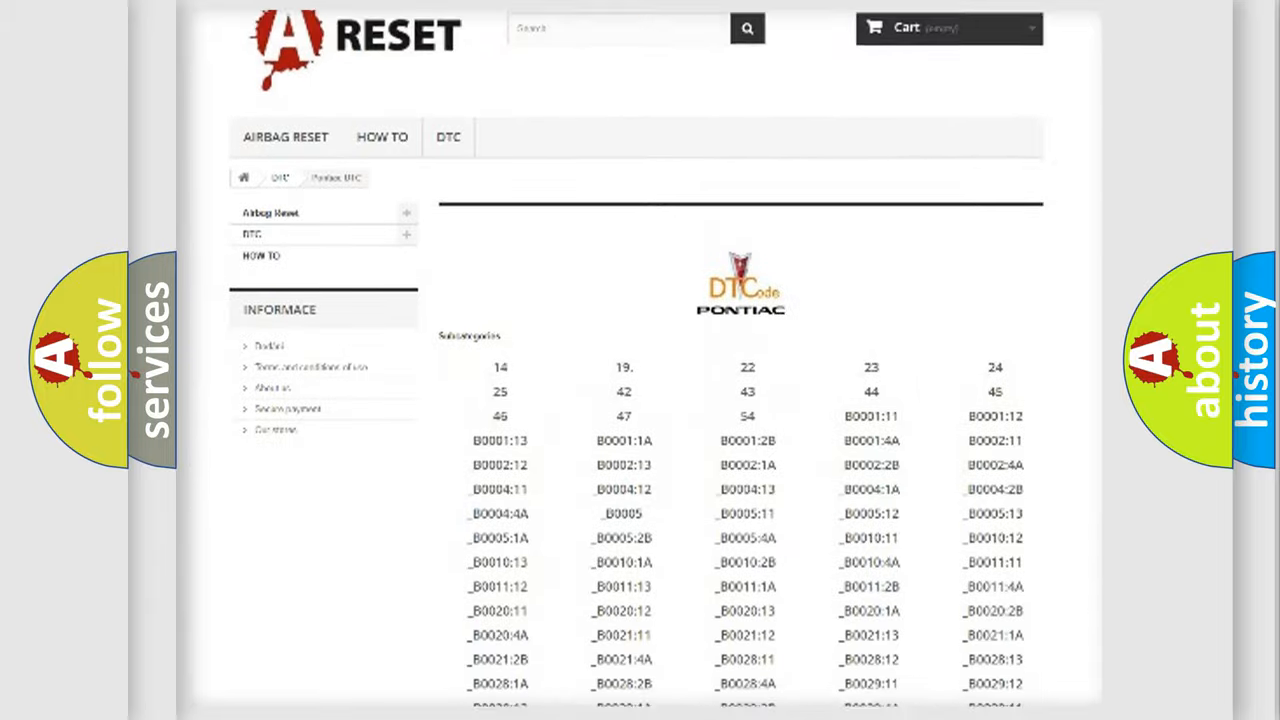
scroll("down", 3)
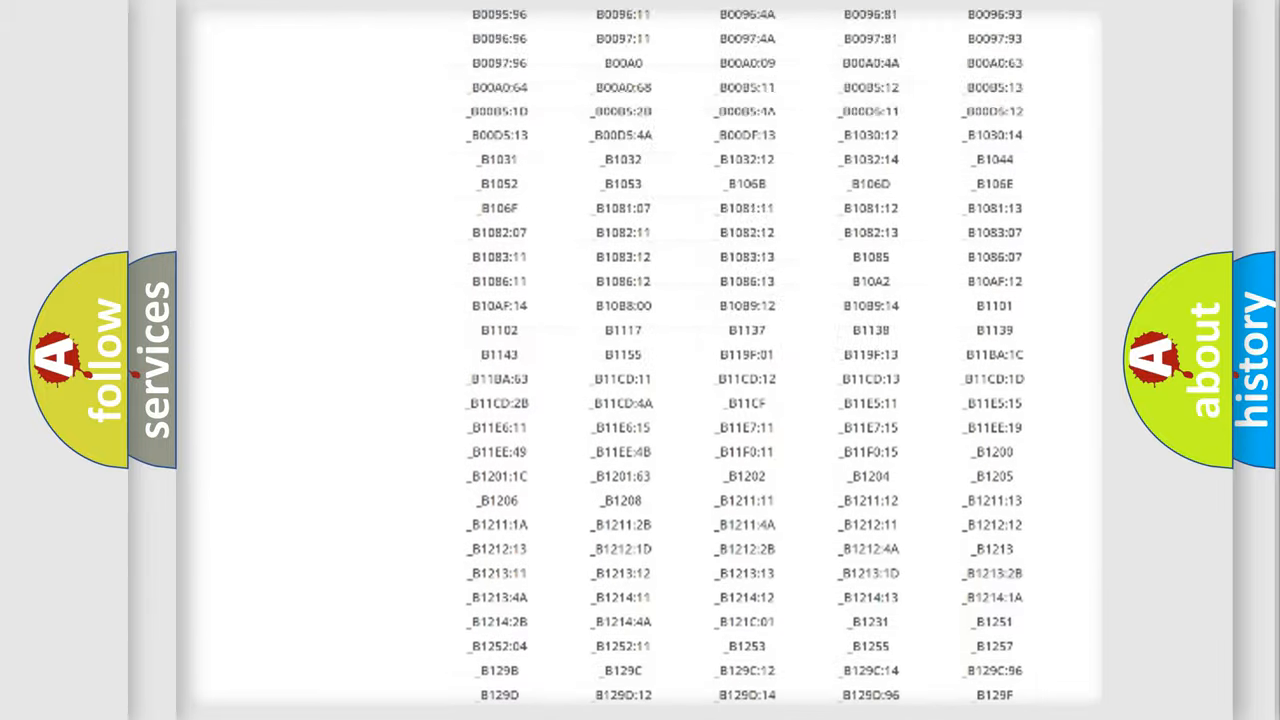
scroll("up", 3)
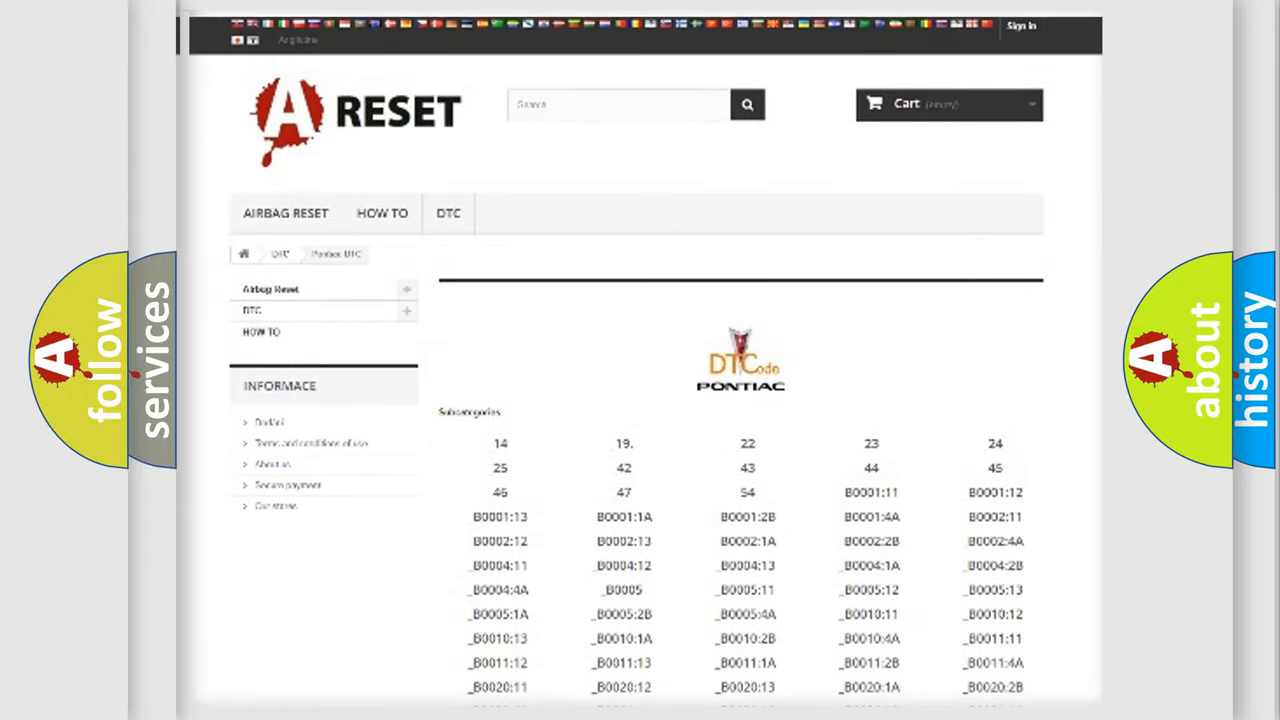